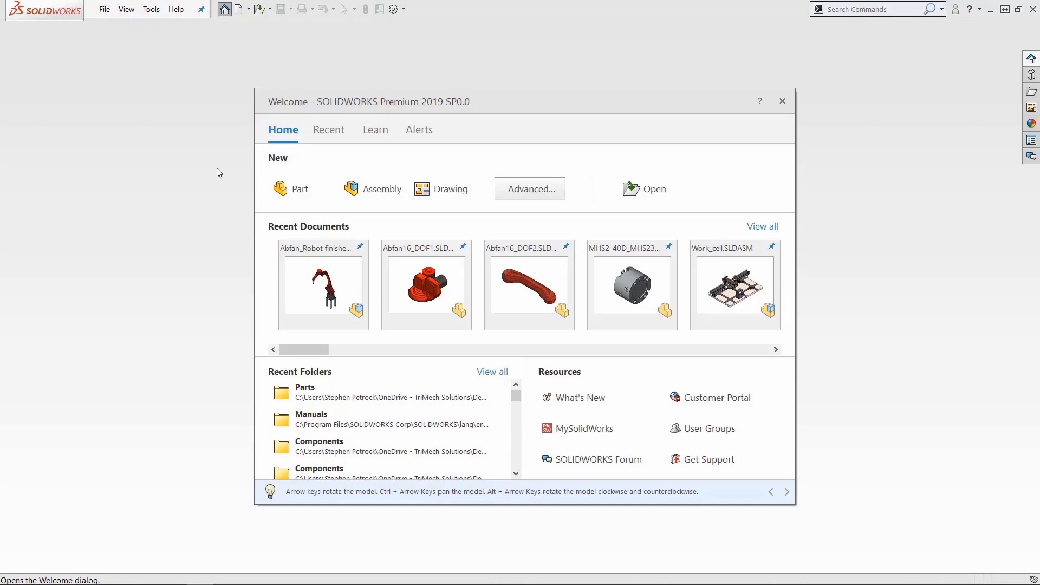
mouse_move(433, 392)
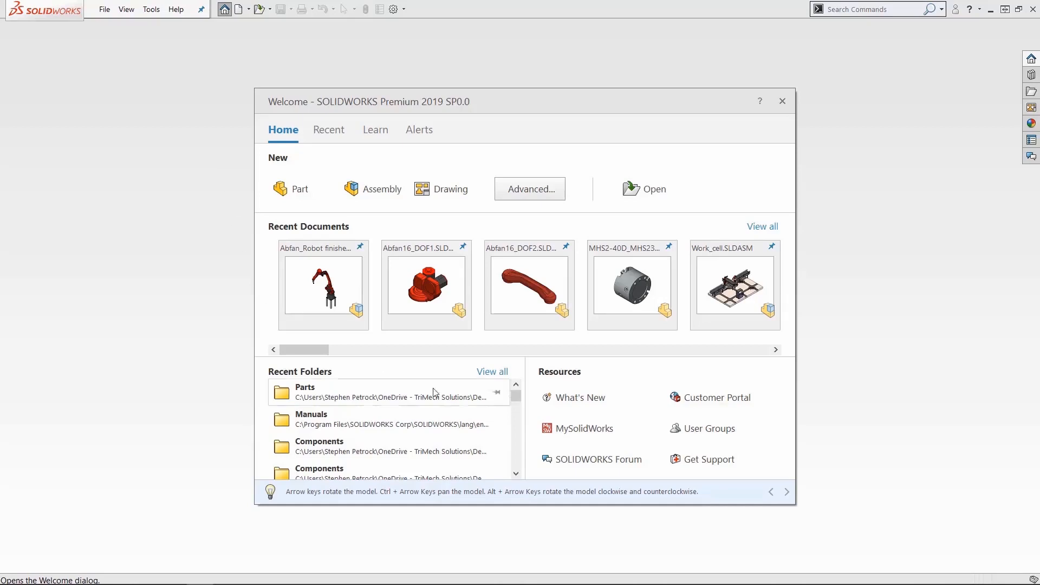
Step: Scroll the Recent Folders list, view the Recent tab, then close the Welcome dialog
scroll("down", 3)
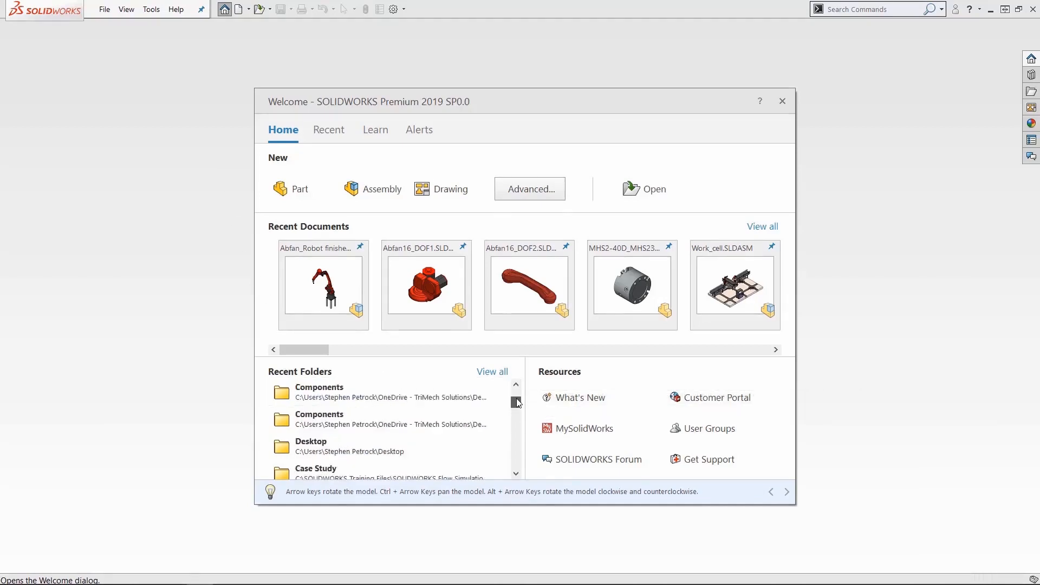
scroll("up", 3)
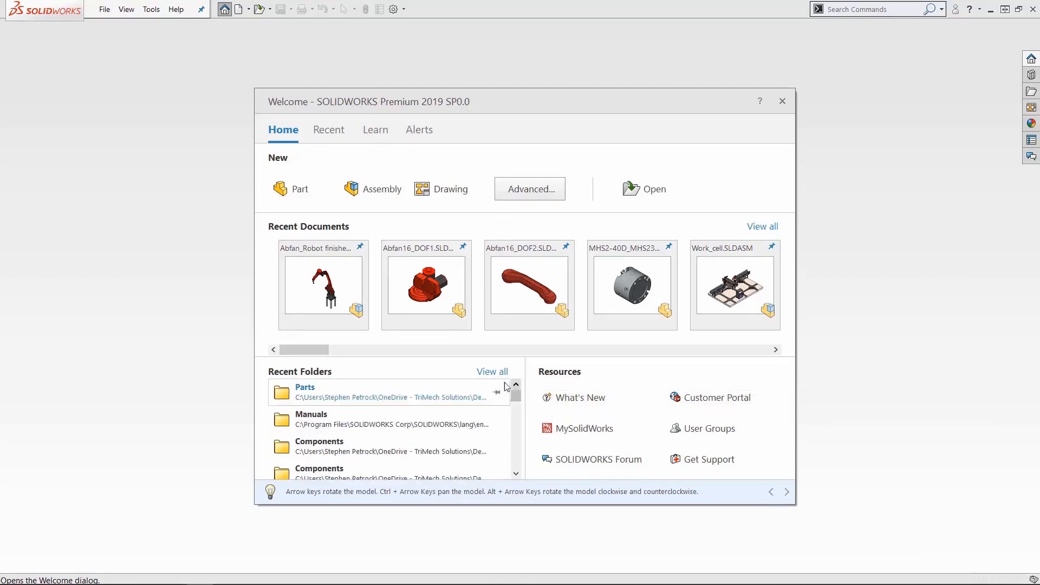
left_click(329, 129)
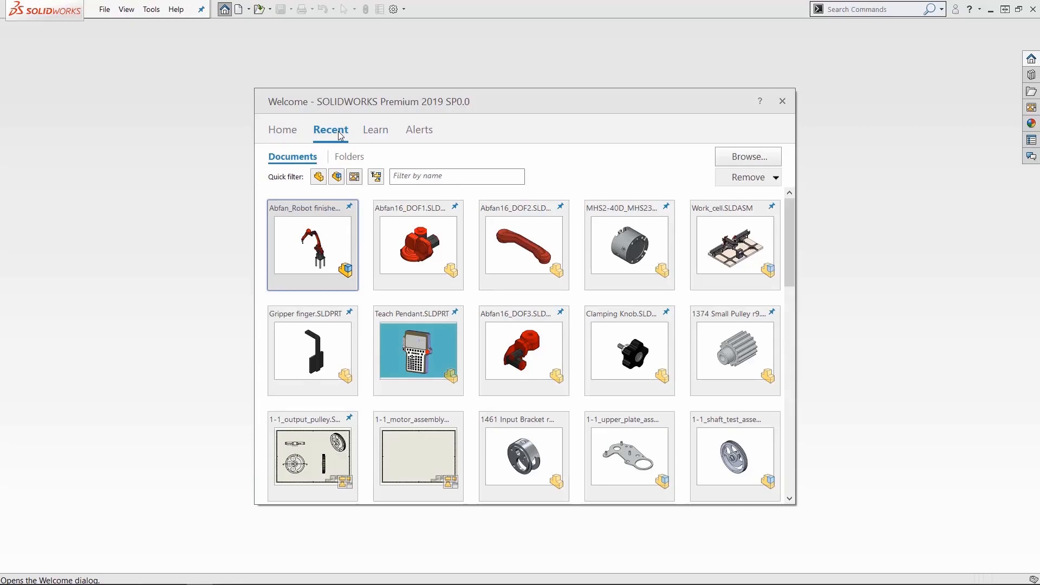
left_click(781, 101)
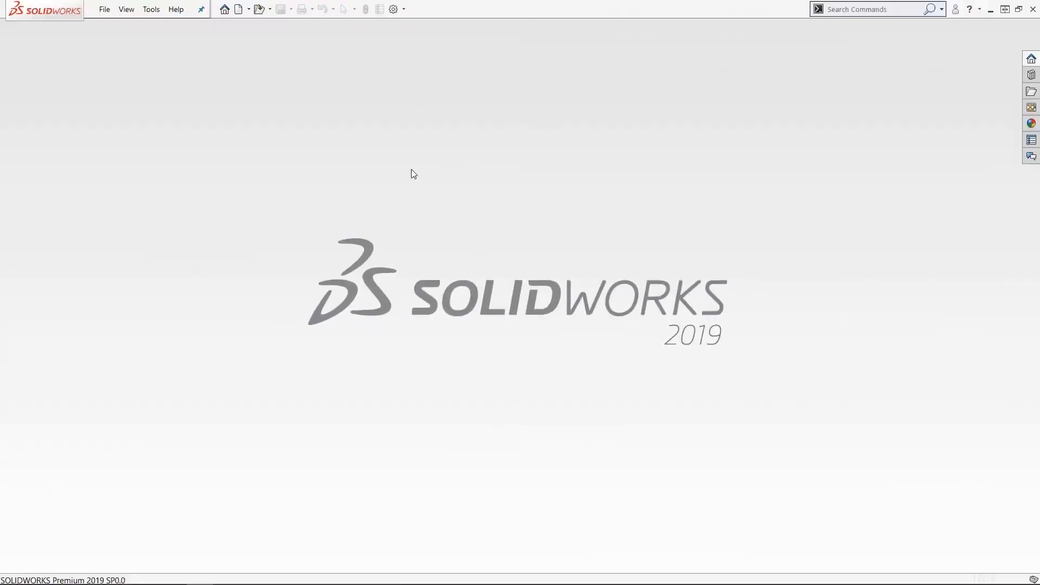
Step: Show the File menu's recent documents list to pin Clamping Knob and 1374 Small Pulley r9
left_click(104, 9)
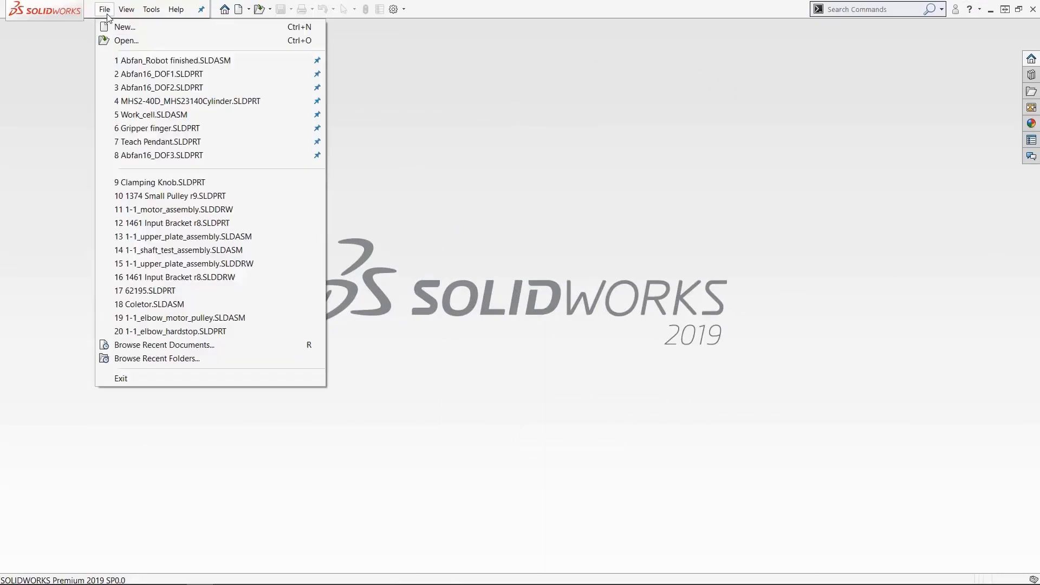
mouse_move(173, 60)
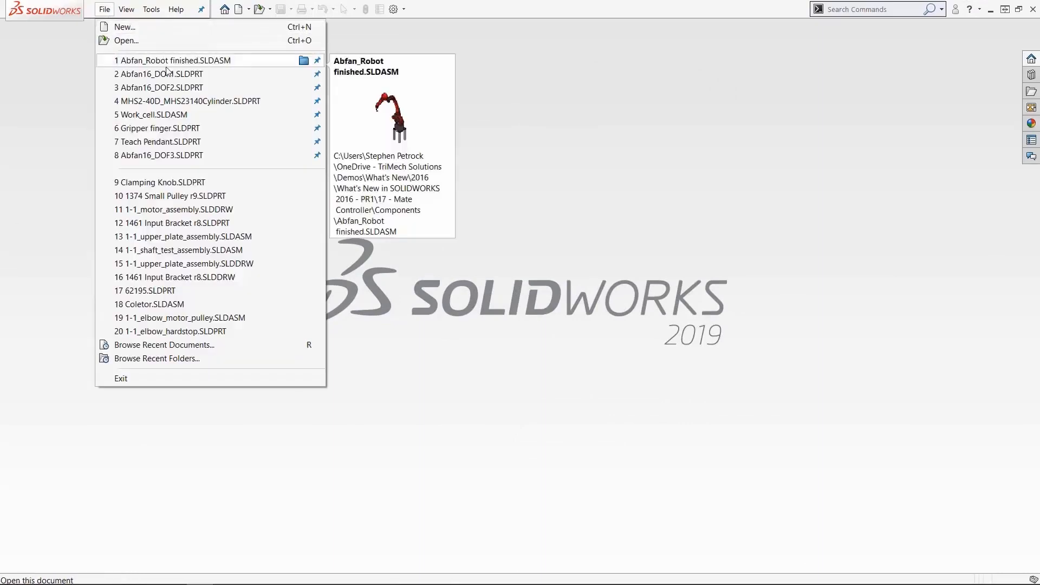
mouse_move(188, 100)
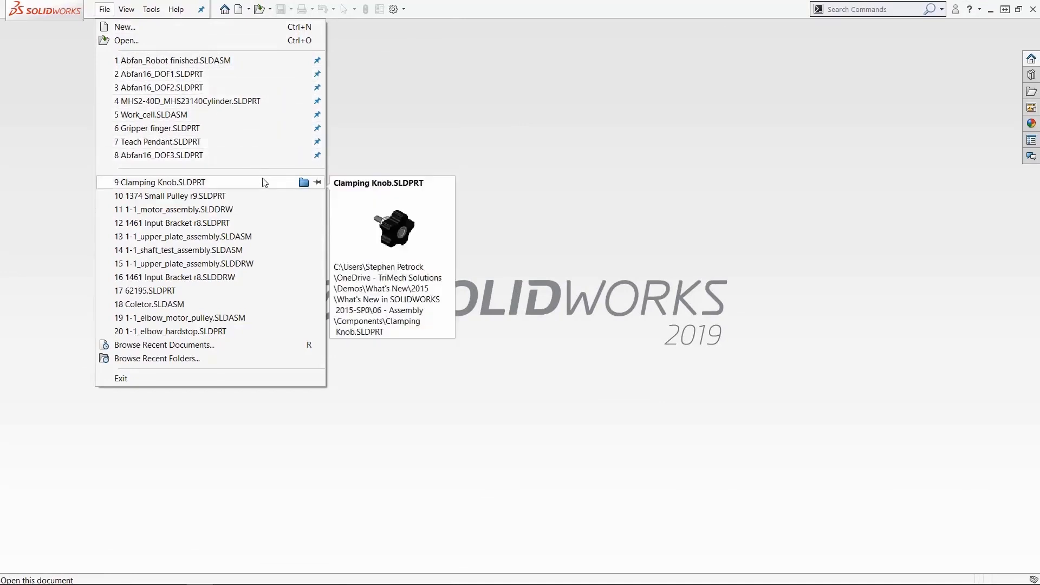
mouse_move(318, 185)
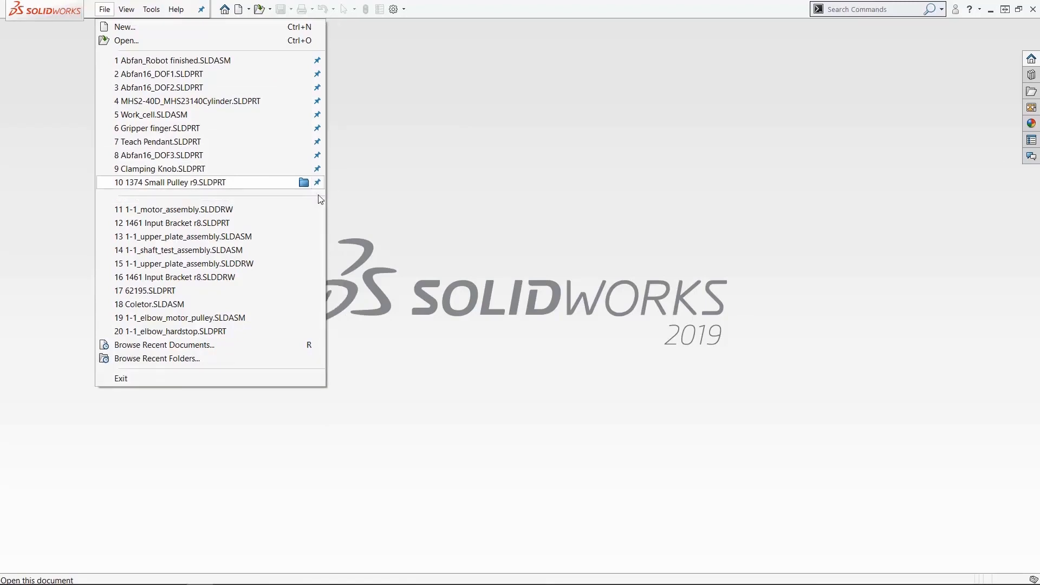
mouse_move(399, 226)
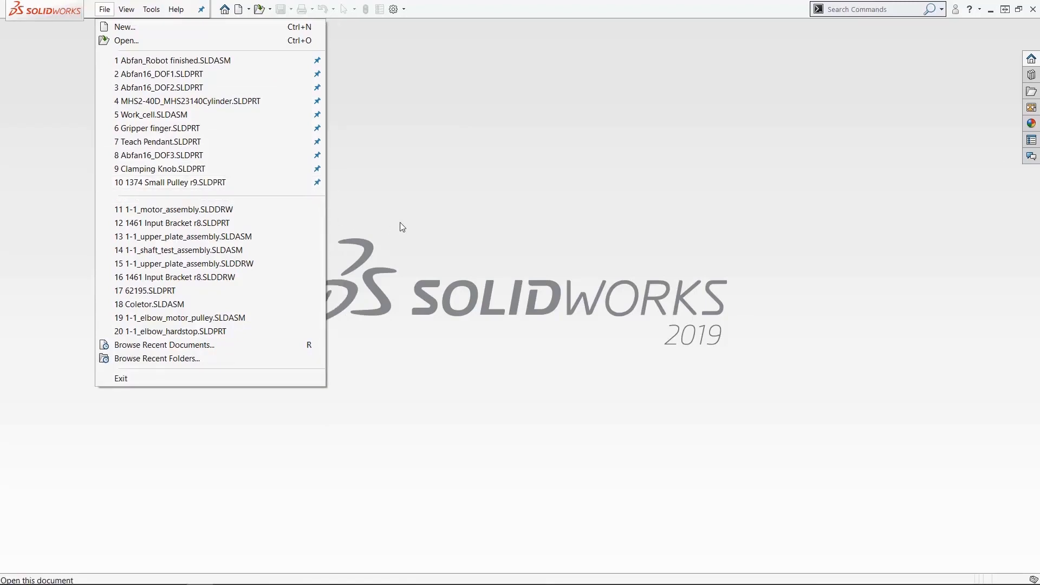
Step: Browse Recent Documents (R), check Abfan16_DOF3.SLDPRT's configurations, then close the gallery
key("r")
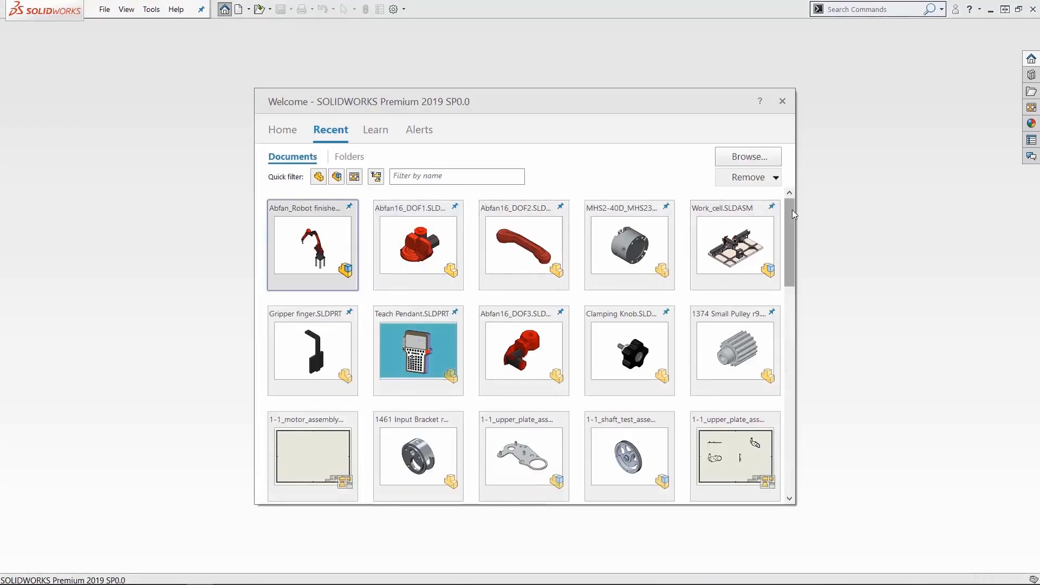
scroll("down", 3)
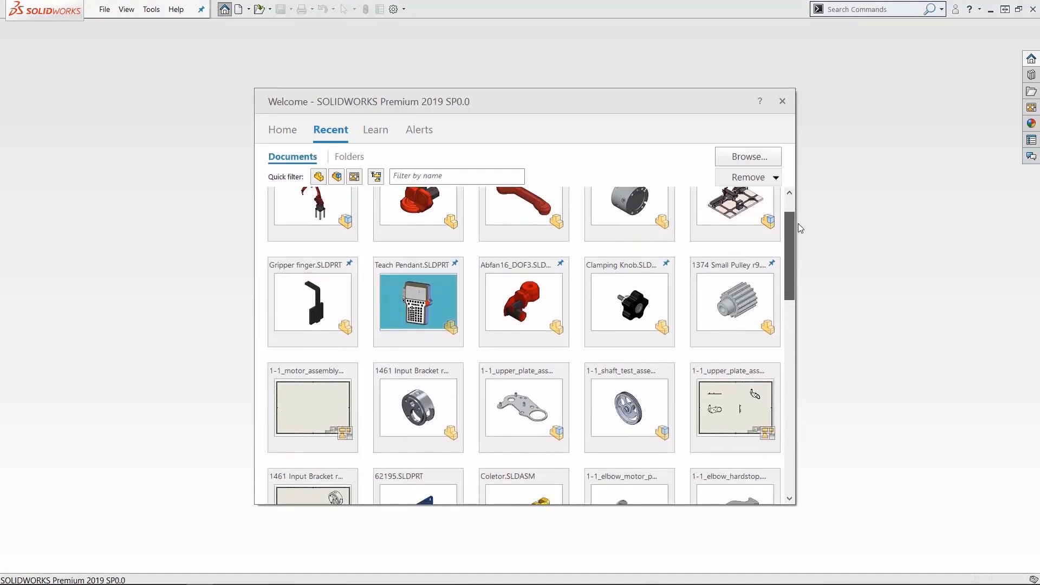
scroll("down", 3)
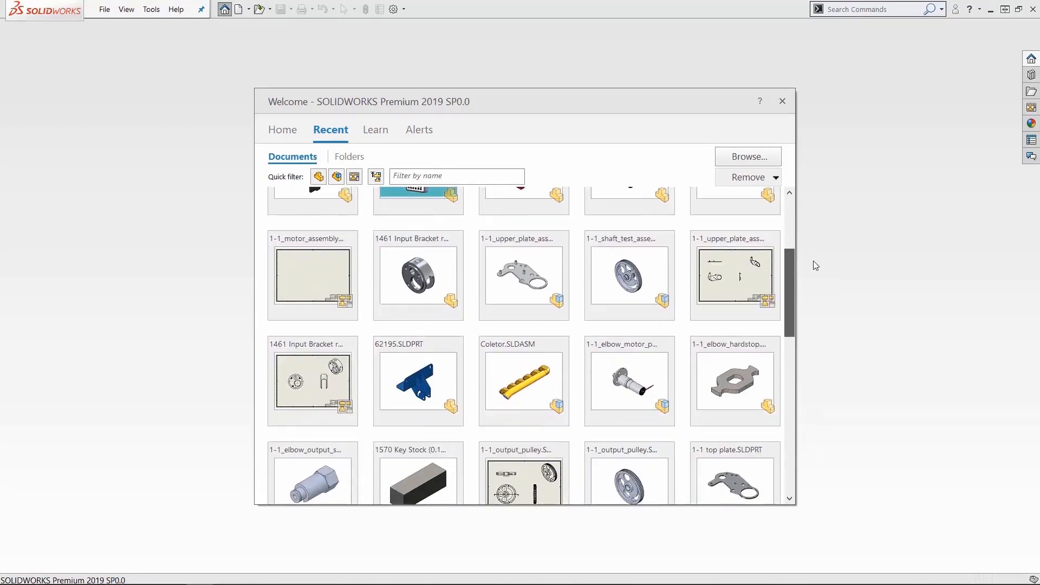
scroll("down", 3)
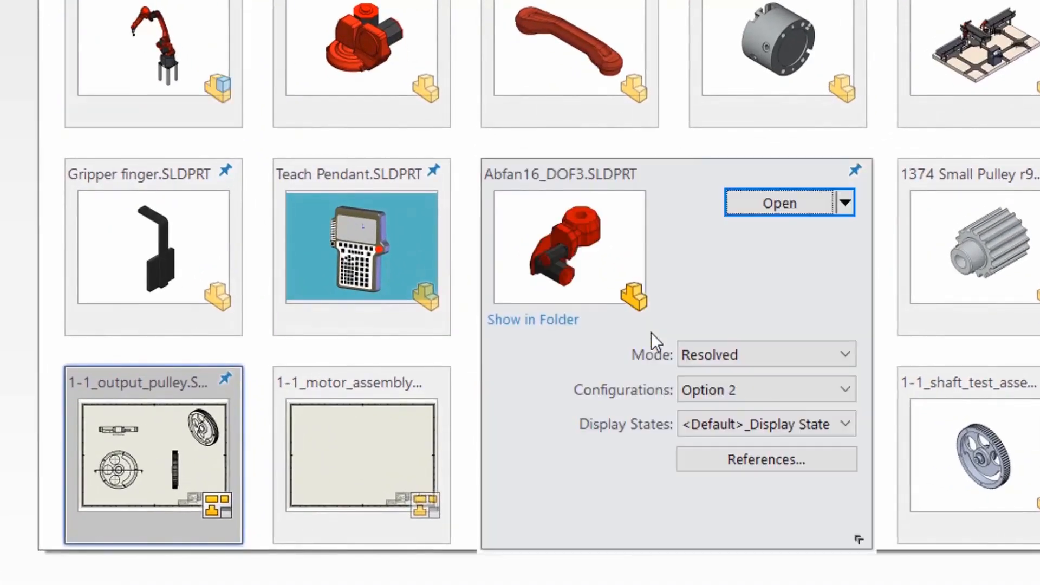
left_click(766, 389)
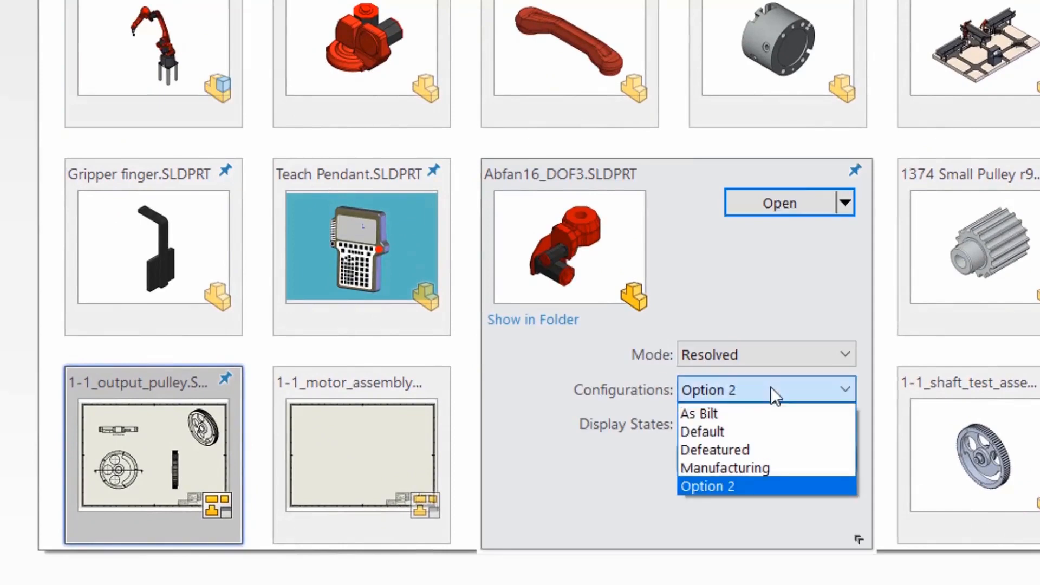
mouse_move(812, 453)
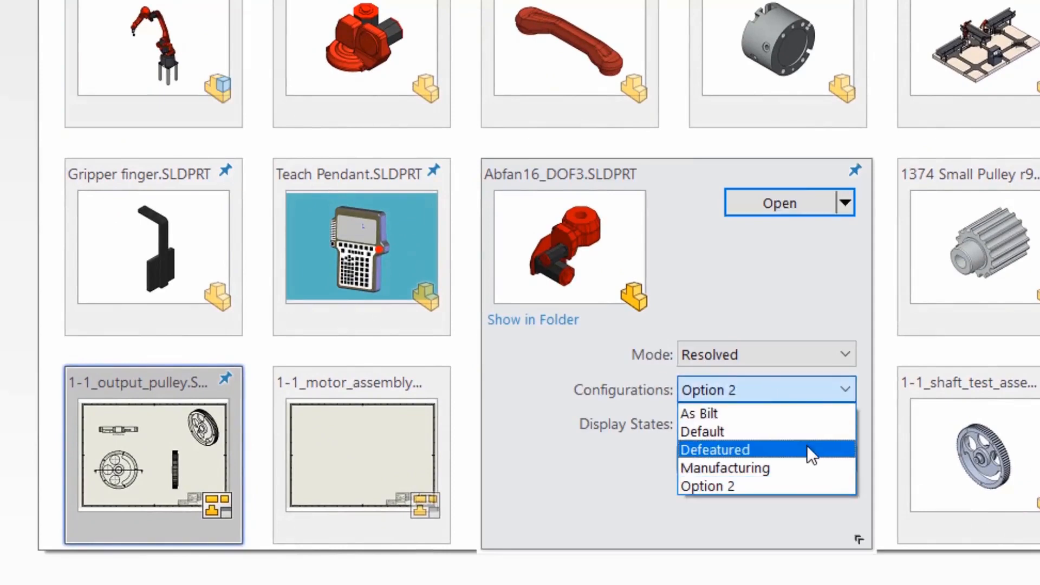
mouse_move(1008, 448)
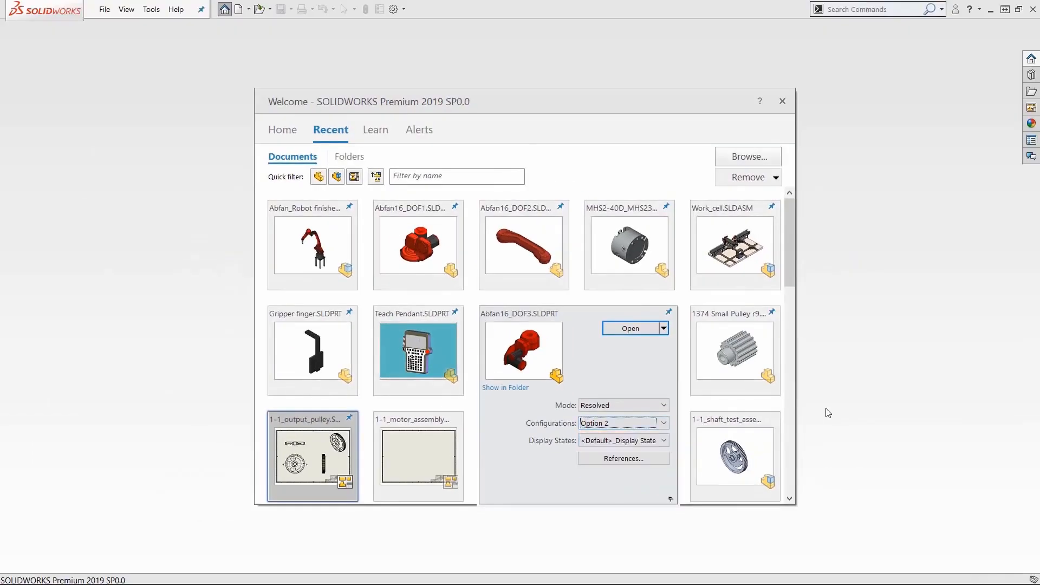
left_click(782, 101)
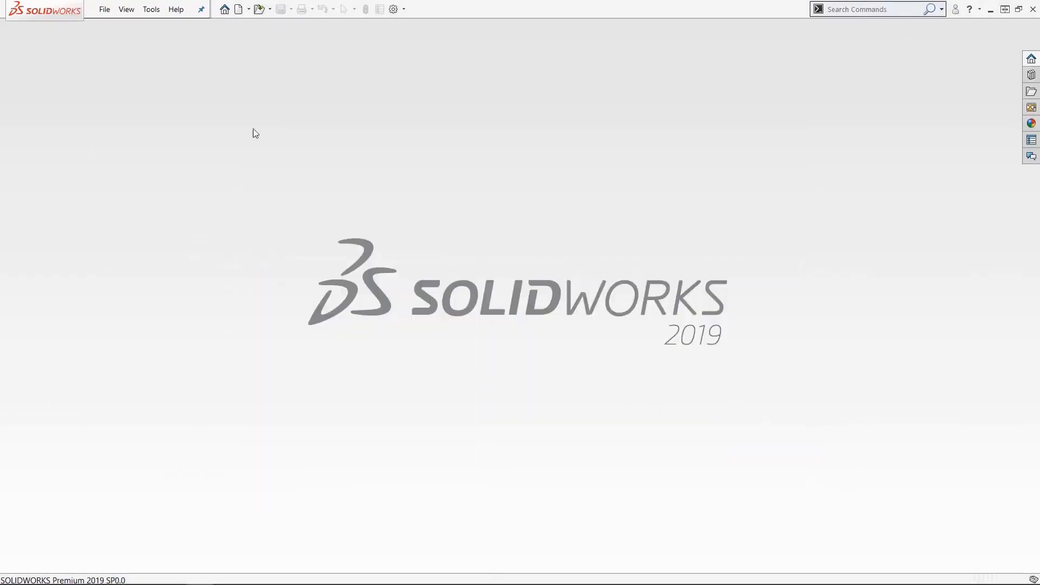
mouse_move(224, 8)
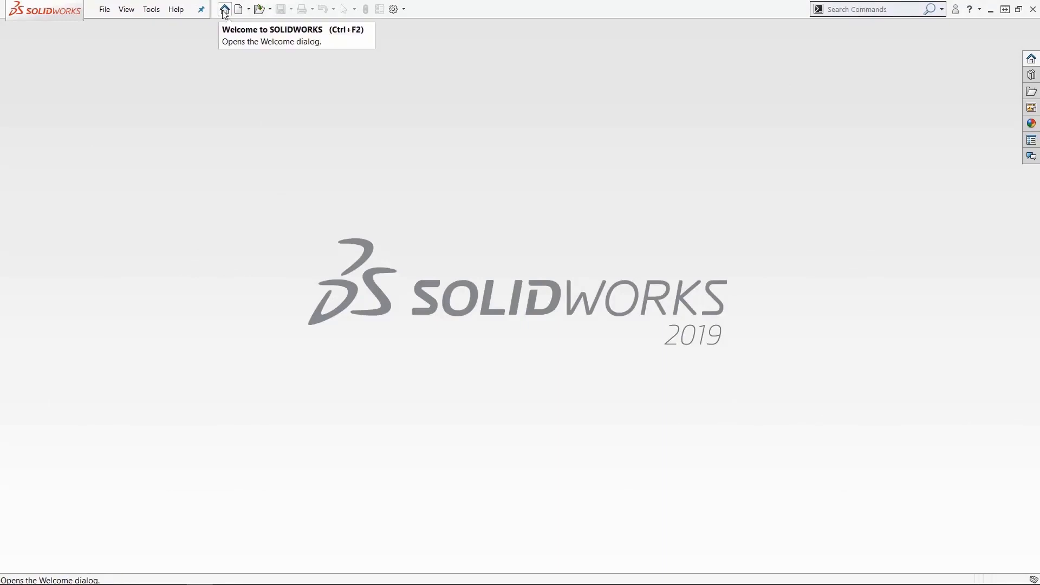
Step: Reopen the Welcome dialog from the toolbar and scroll its Recent Documents strip further
left_click(225, 8)
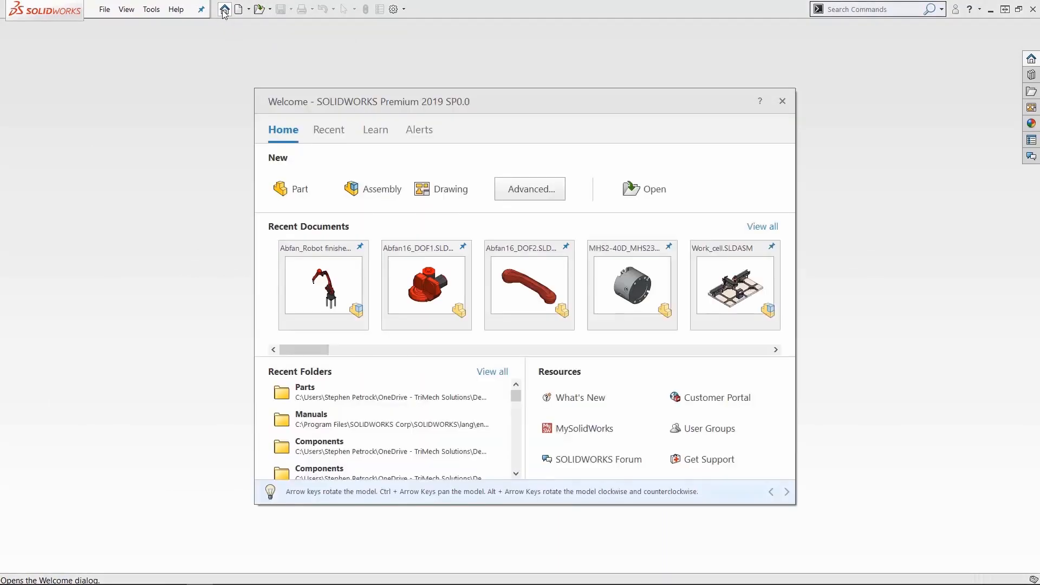
scroll("down", 3)
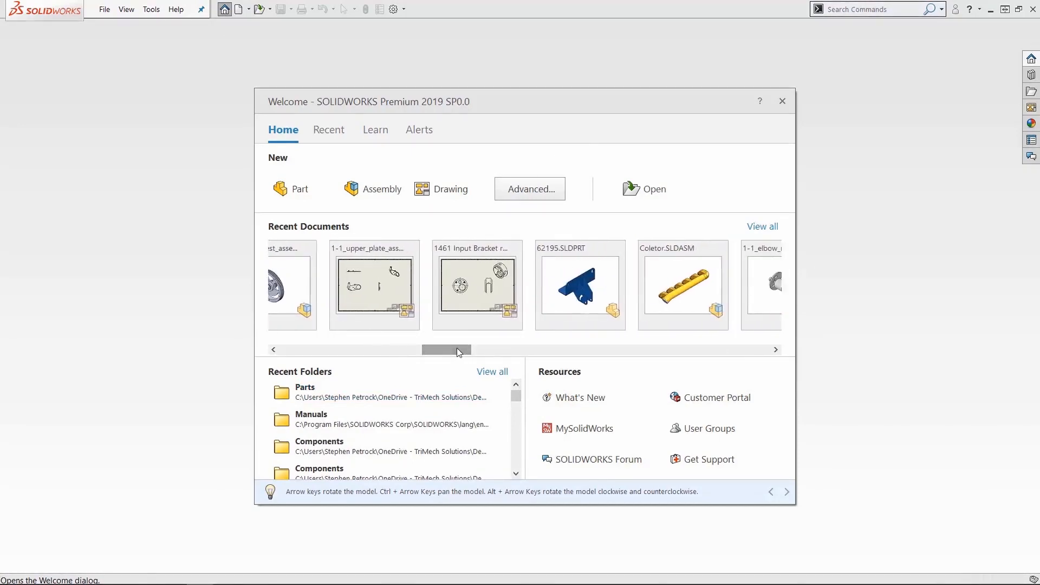
Step: View the Recent, Learn and Alerts tabs, ending on the service pack download alerts
left_click(330, 129)
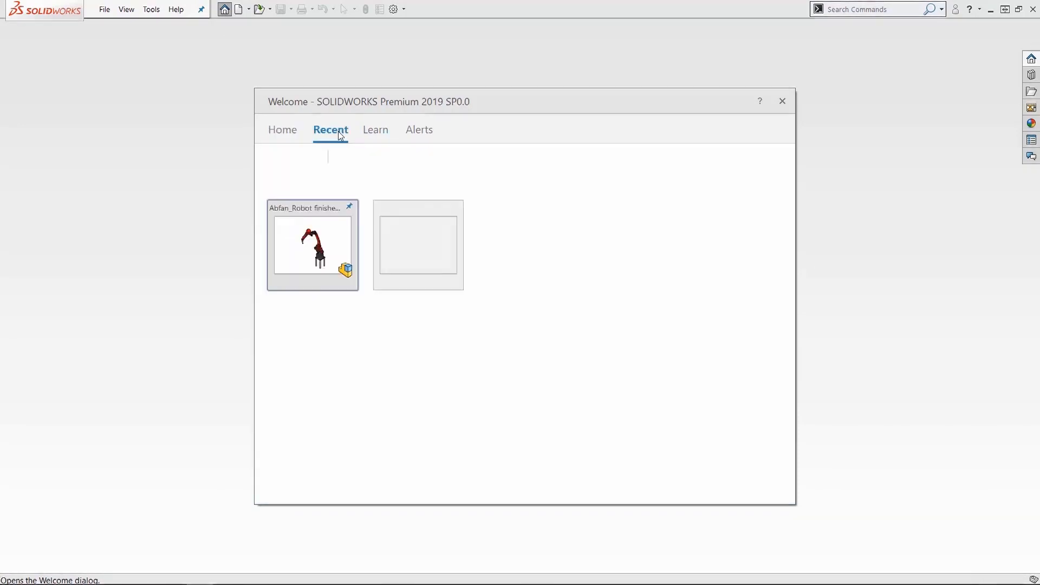
left_click(376, 129)
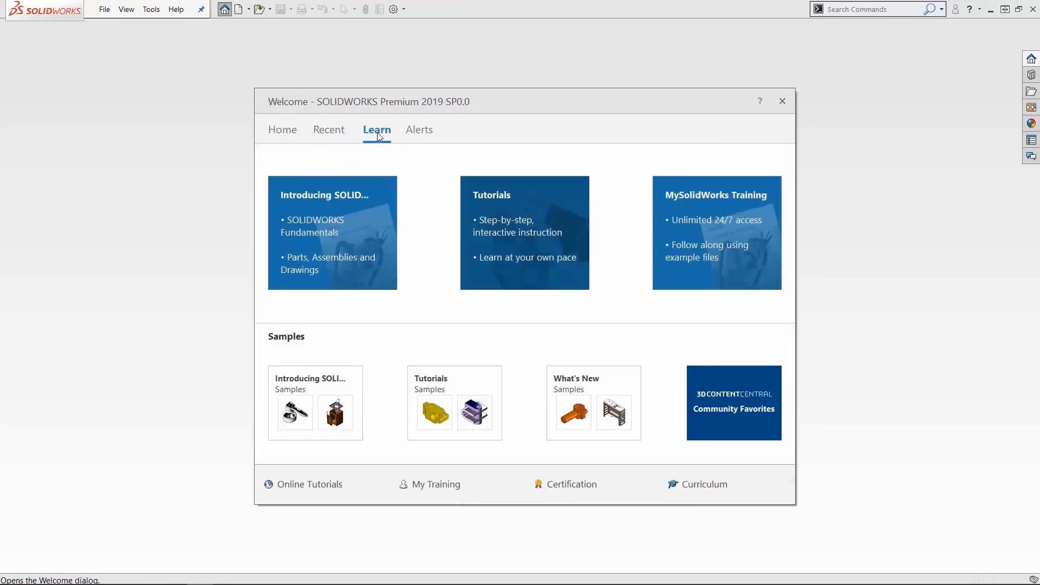
left_click(421, 129)
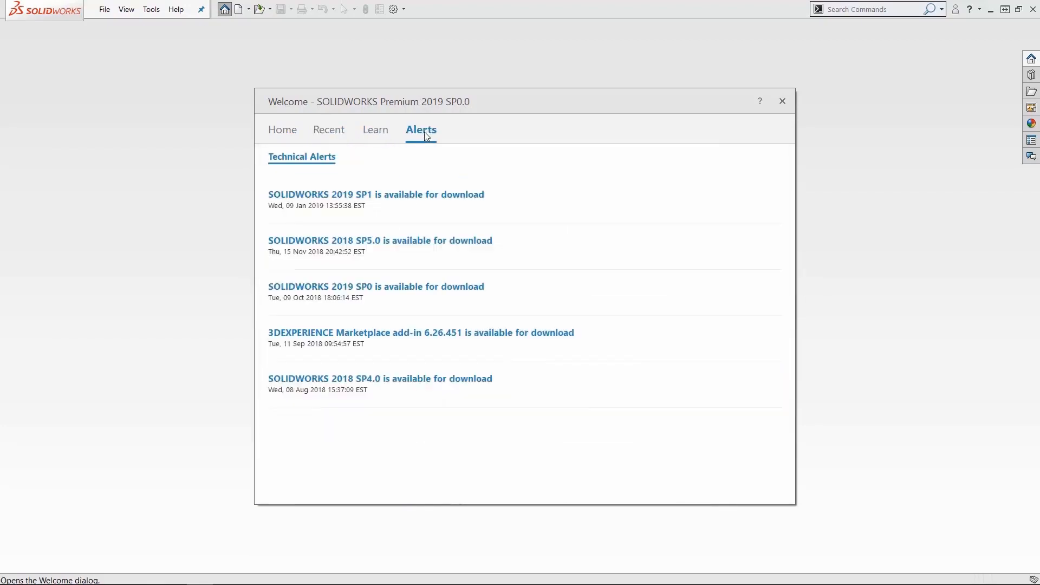